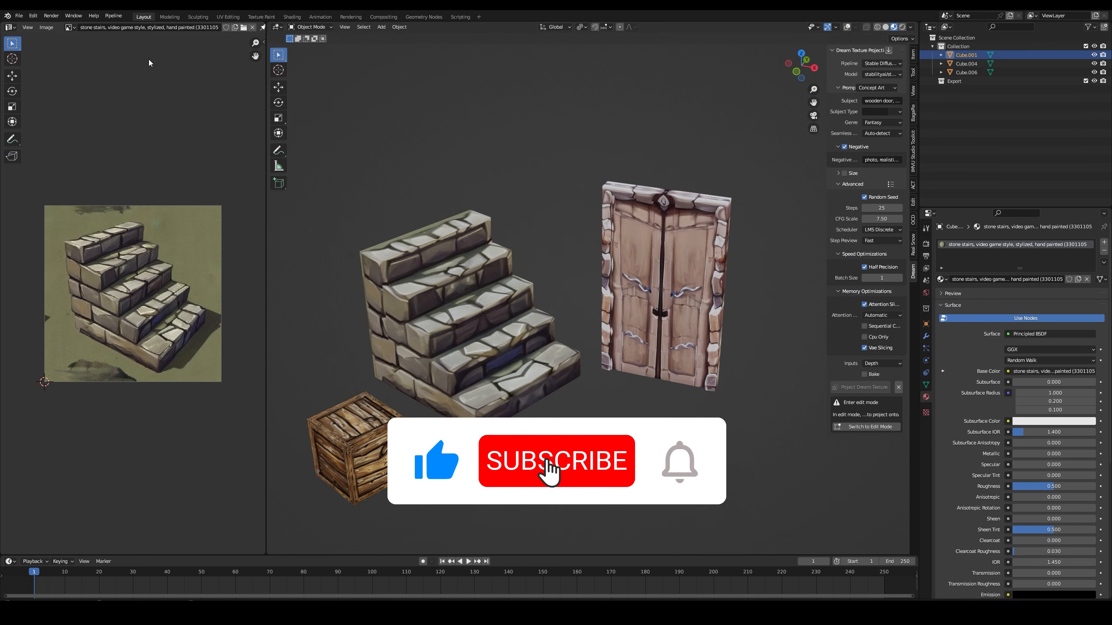
- Select the props and show their mesh data, listing only the Projected UVs map
click(556, 461)
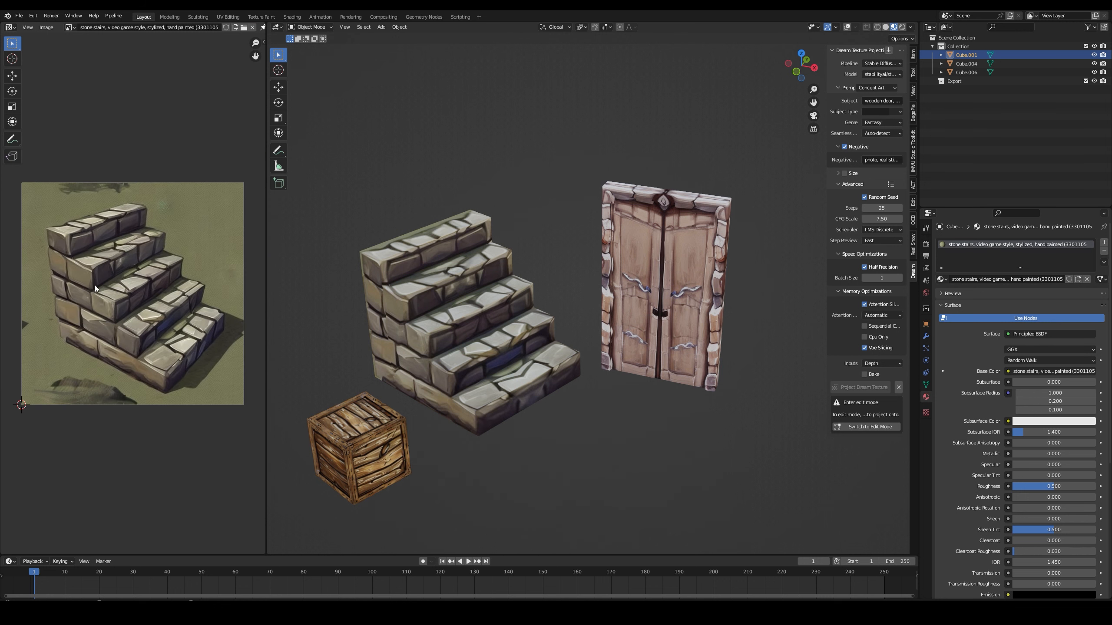
click(661, 292)
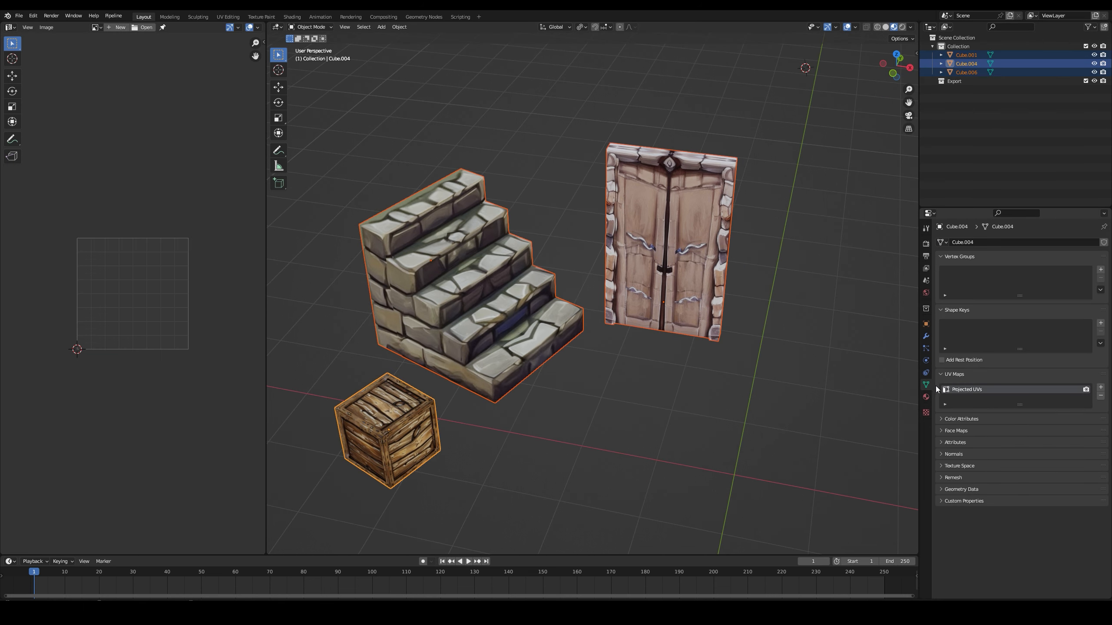
- Add a second UV map to the models and name it SimpleBake
click(1100, 386)
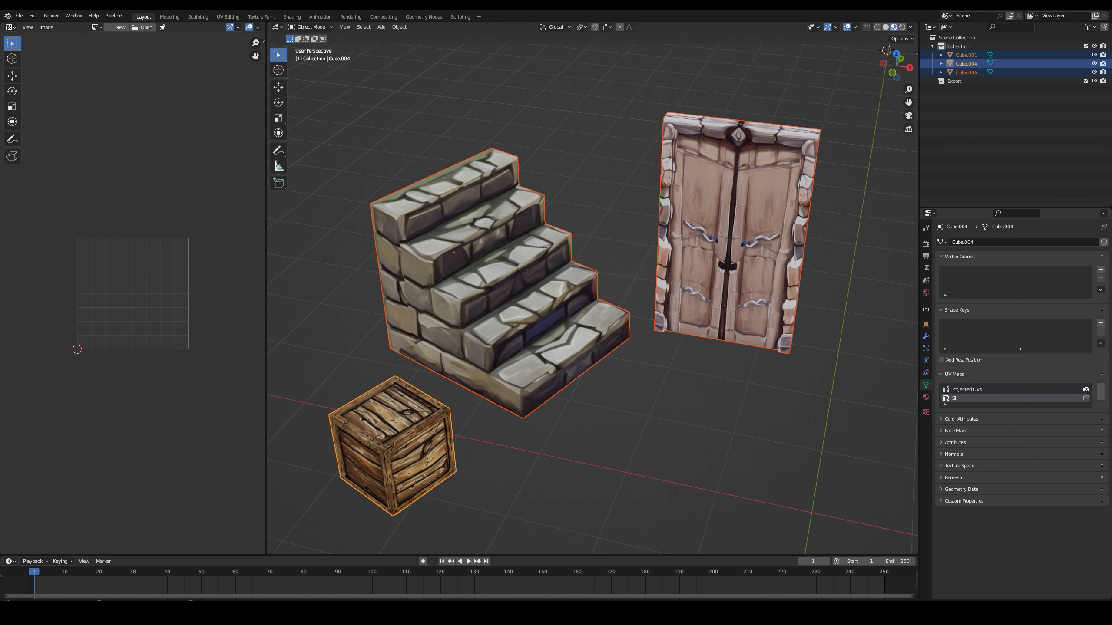
text(Simple)
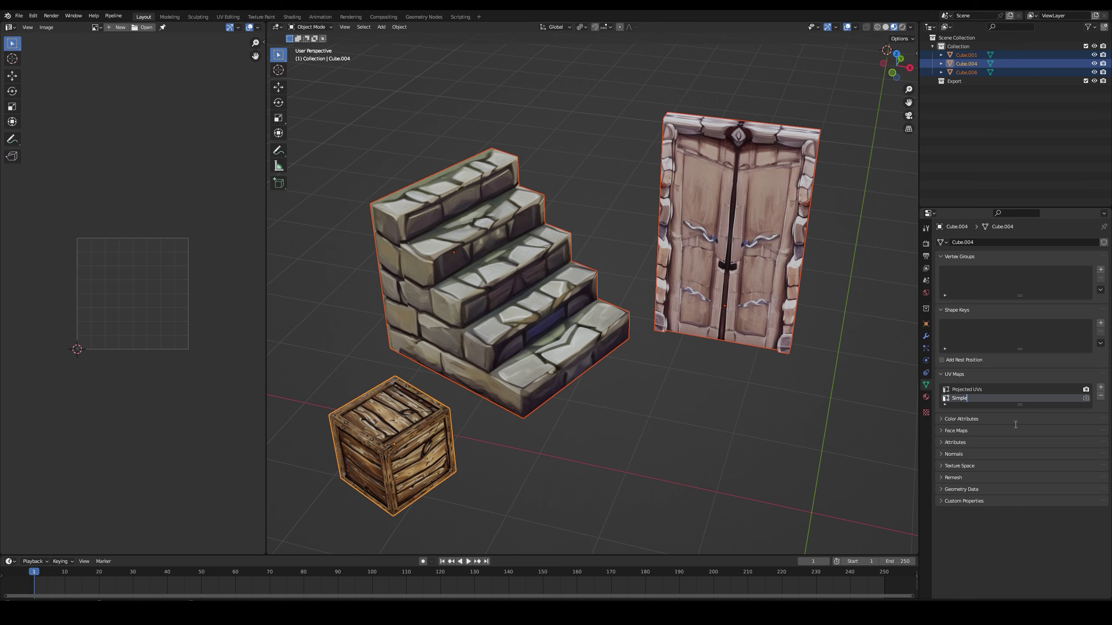
text(Bake)
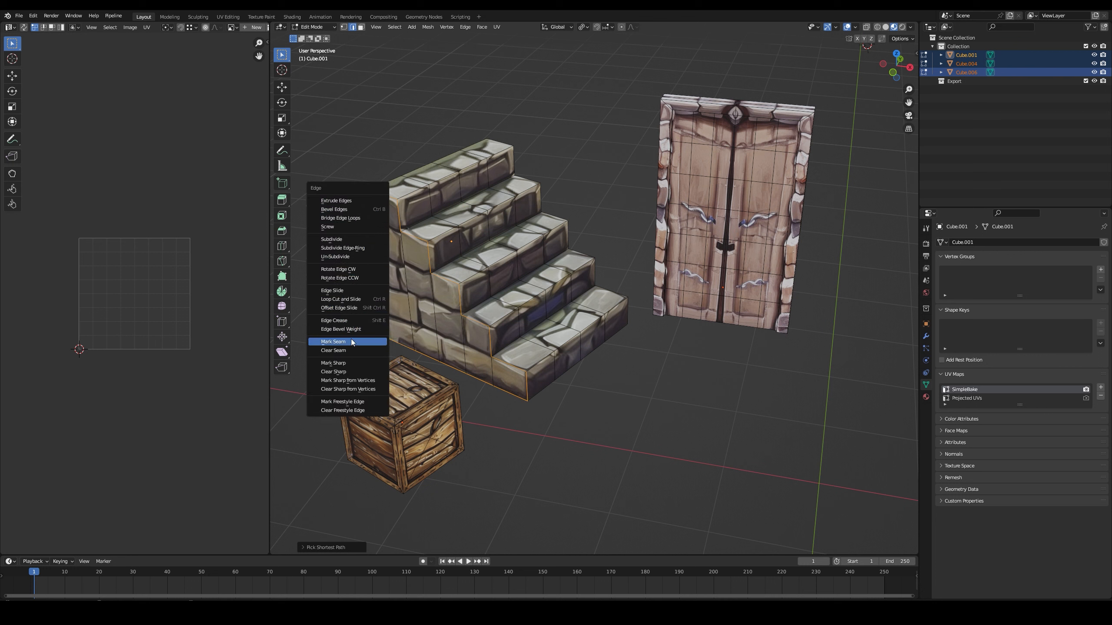
- Mark the selected stair edges as seams and unwrap the stair faces
click(333, 341)
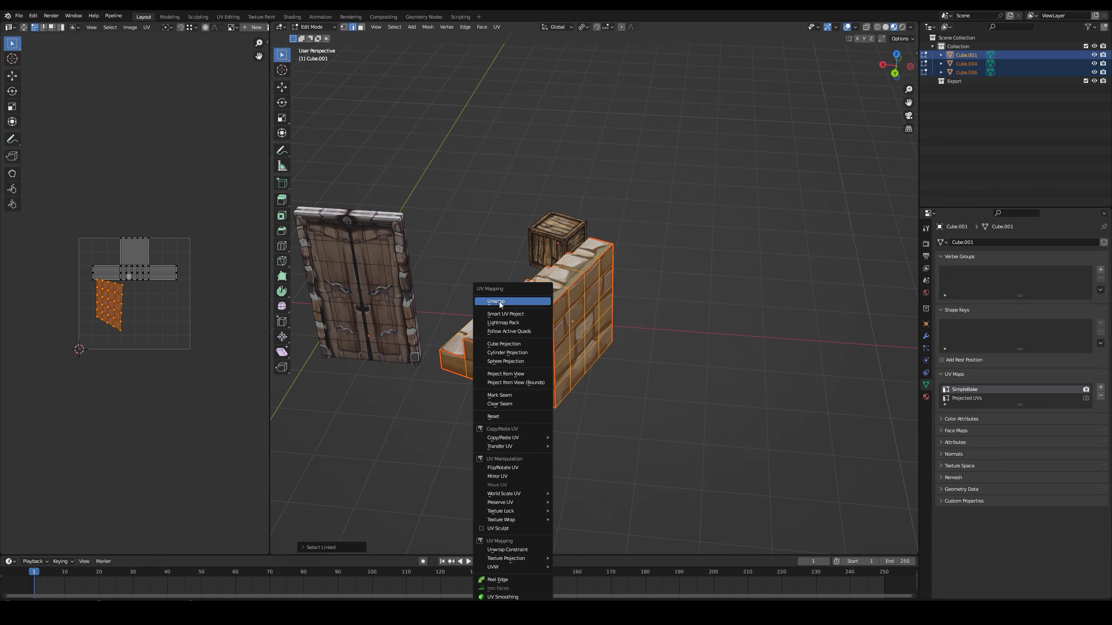
click(497, 300)
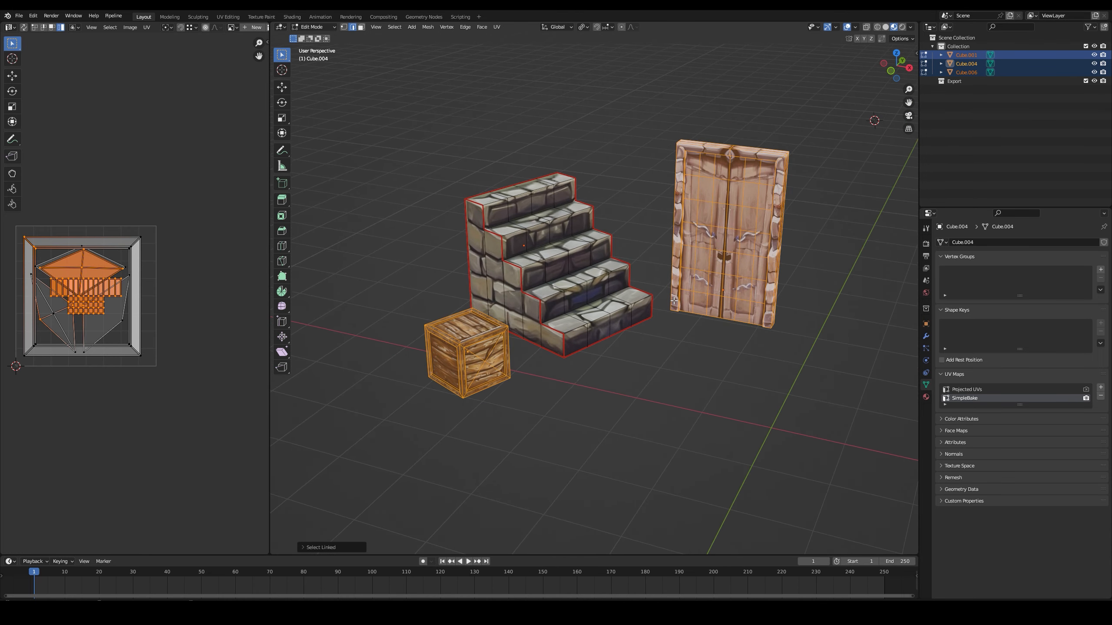
- Smart-UV-project all selected faces of the three models with default settings
click(496, 27)
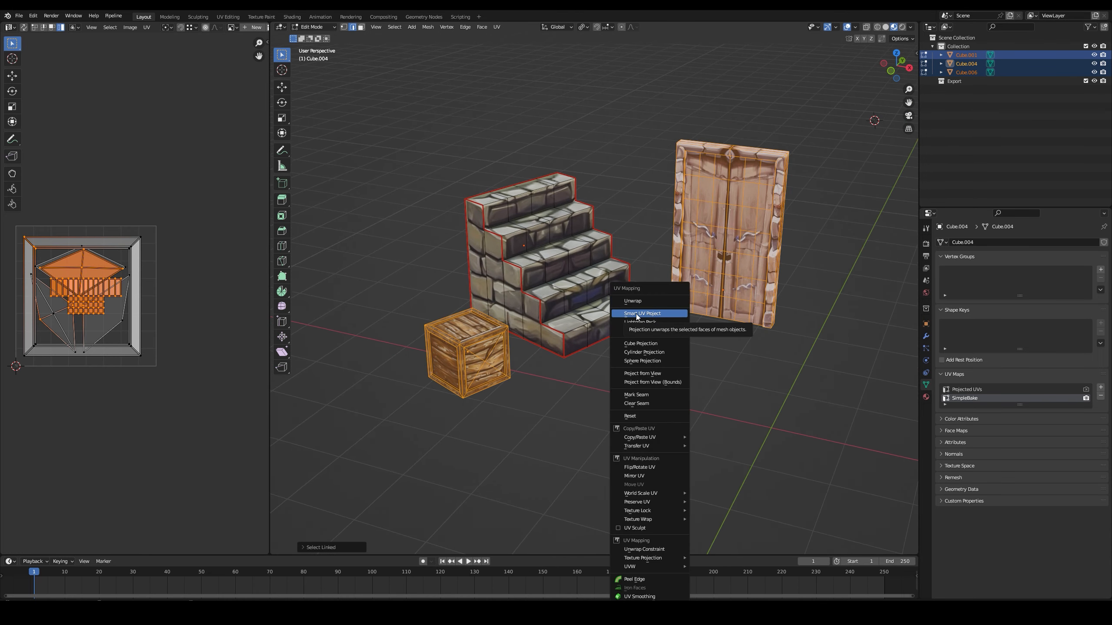
click(642, 313)
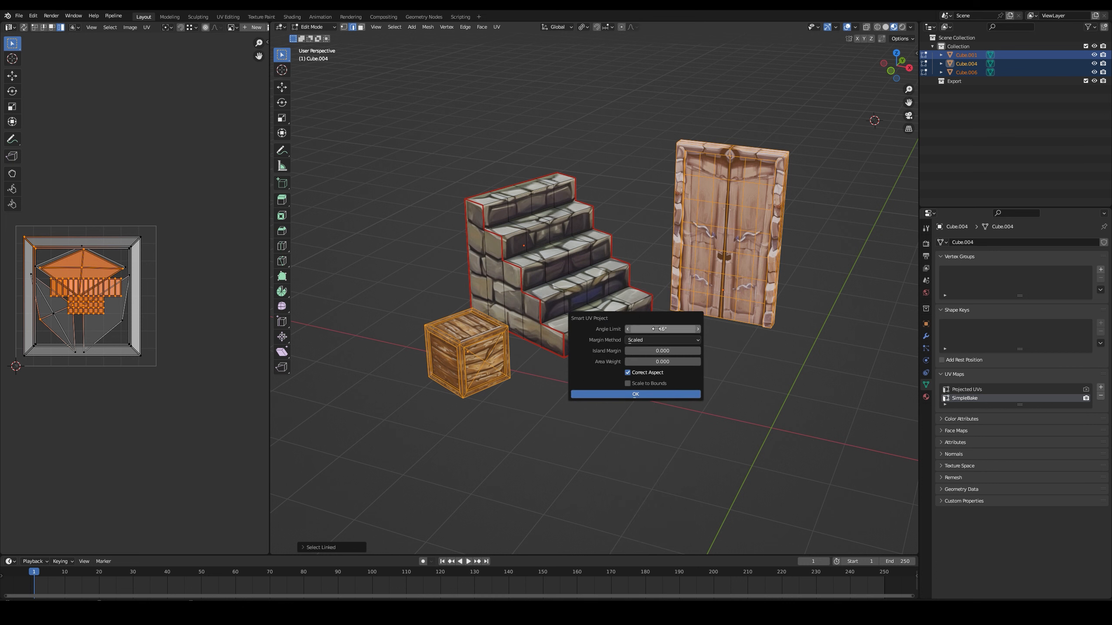
click(634, 394)
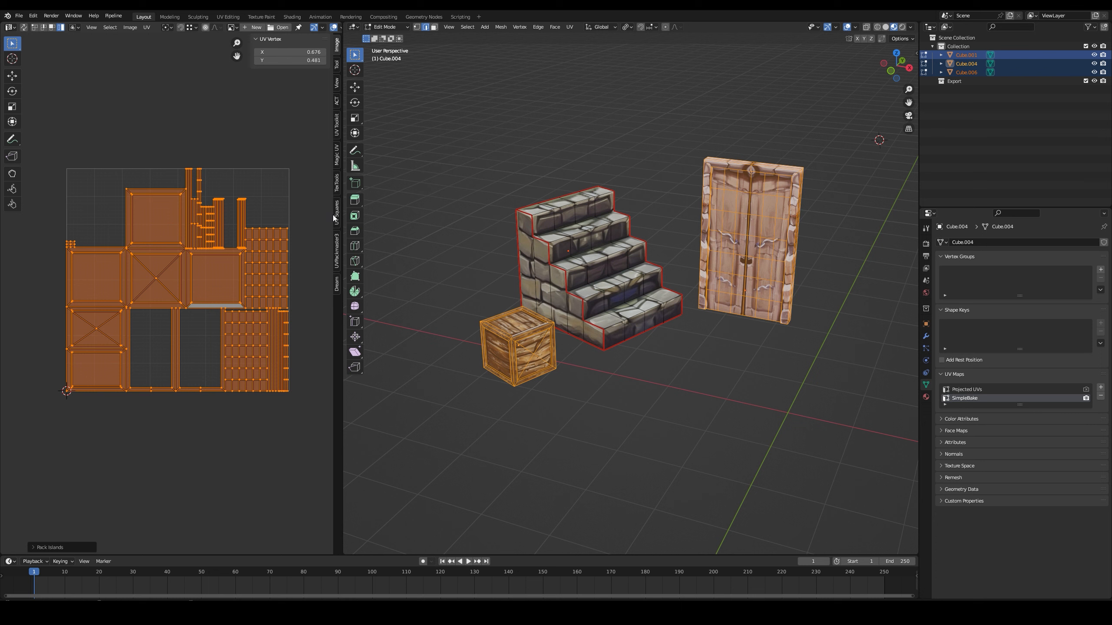
mouse_move(339, 256)
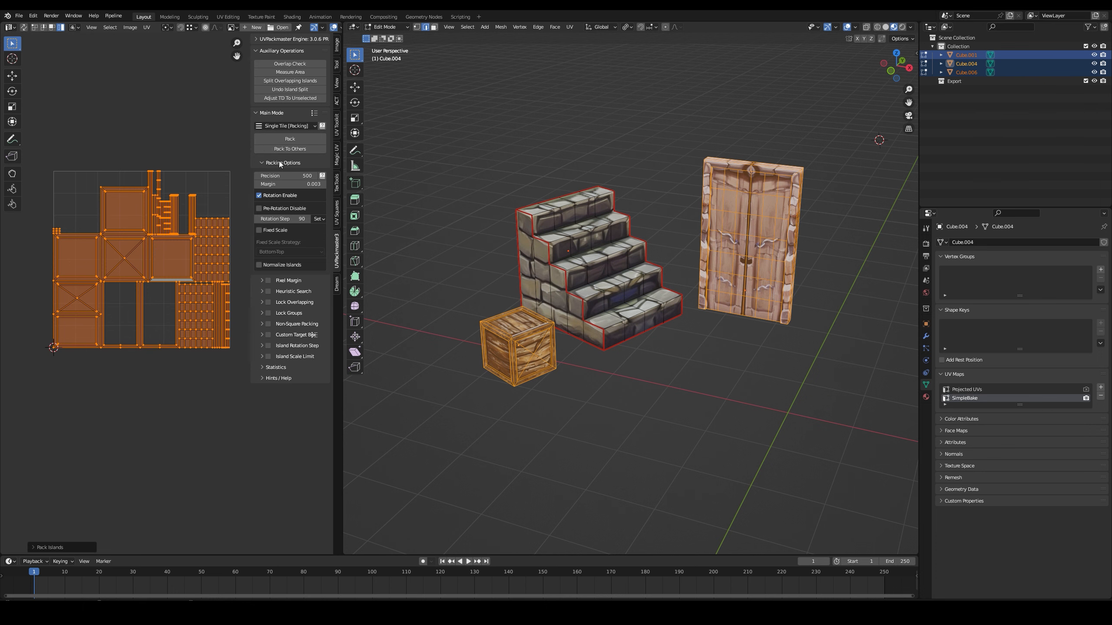
- Pack the islands with UVPackmaster and move the thin strip island into a gap
click(289, 138)
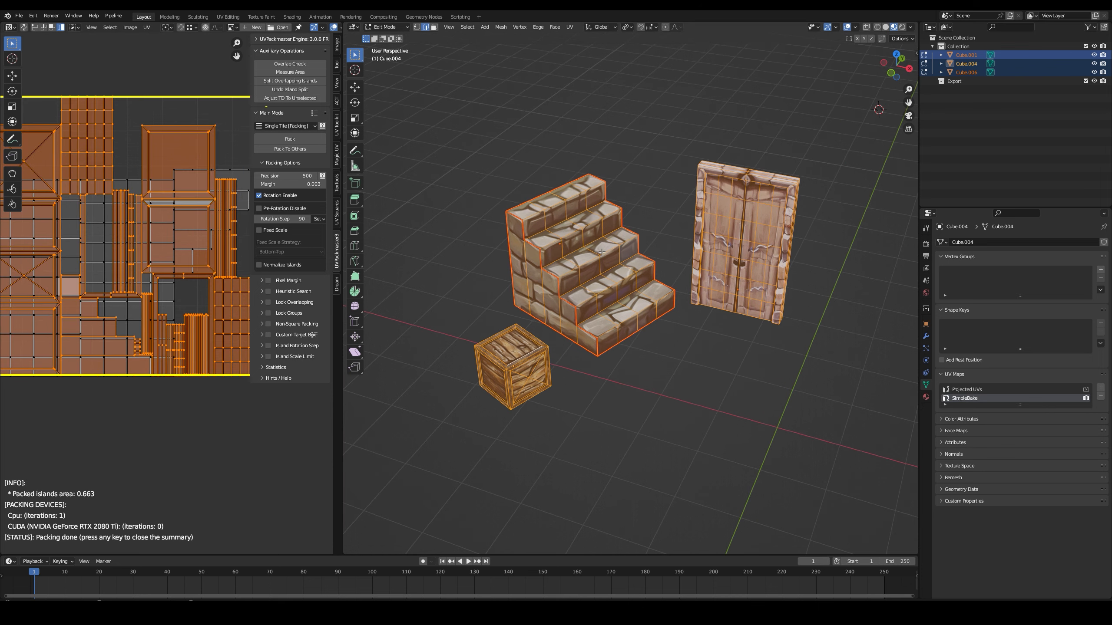
click(289, 139)
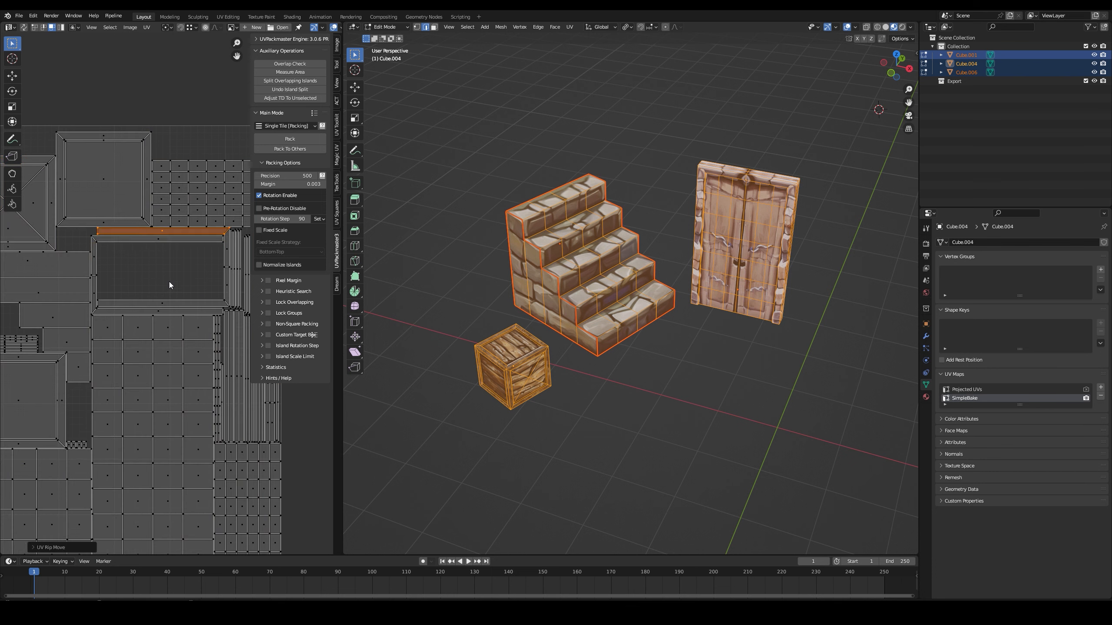
drag(164, 231, 160, 286)
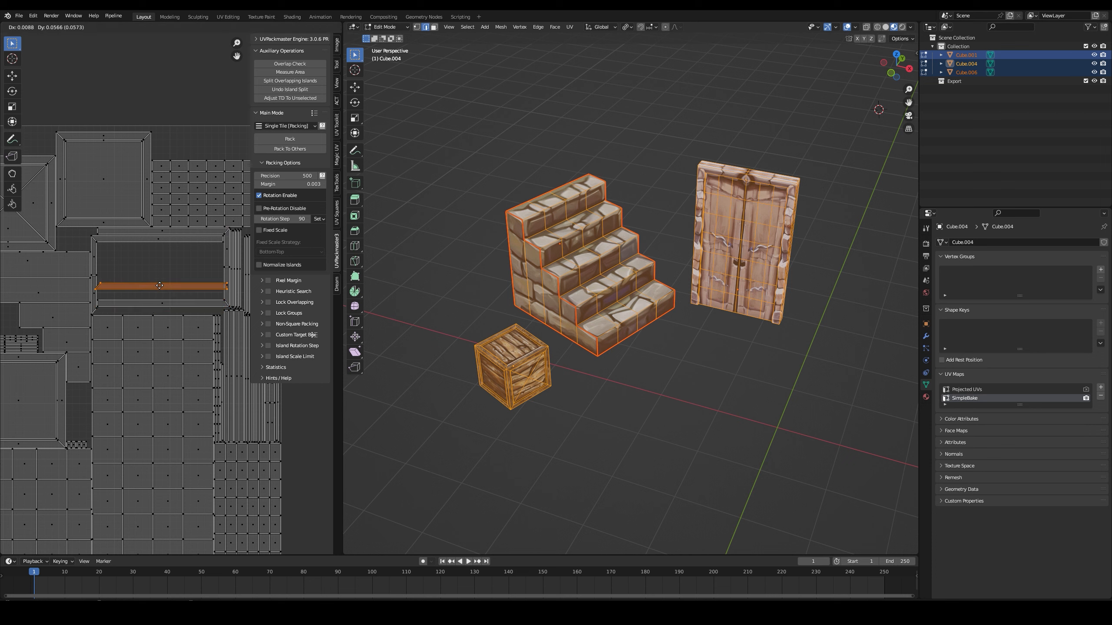
click(290, 139)
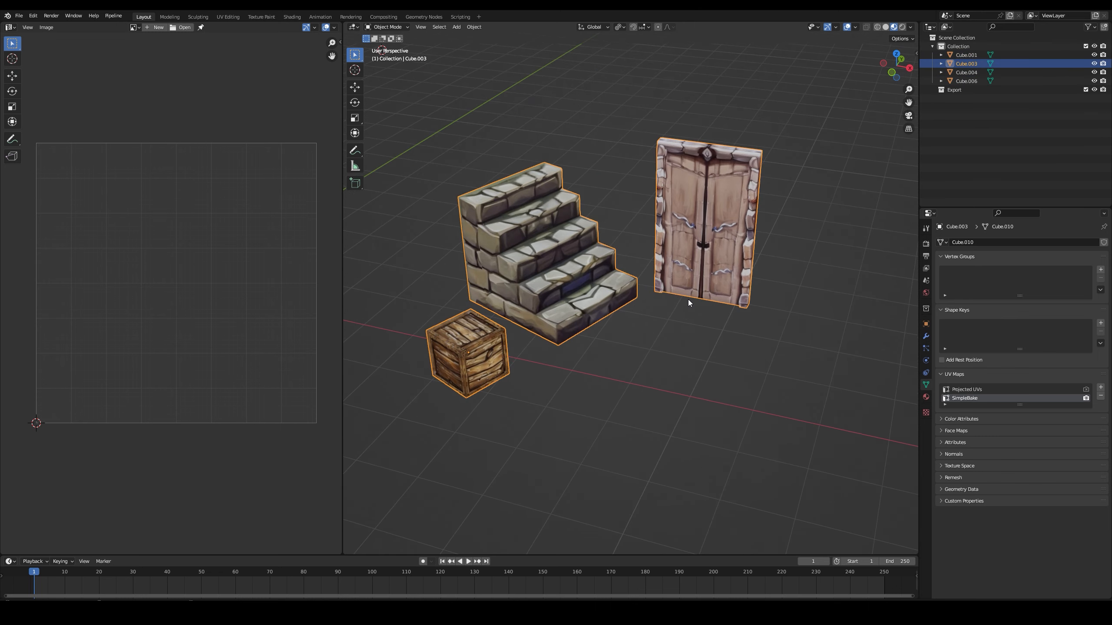
- Switch the render engine to Cycles and add Objects01 to the SimpleBake bake list
click(926, 245)
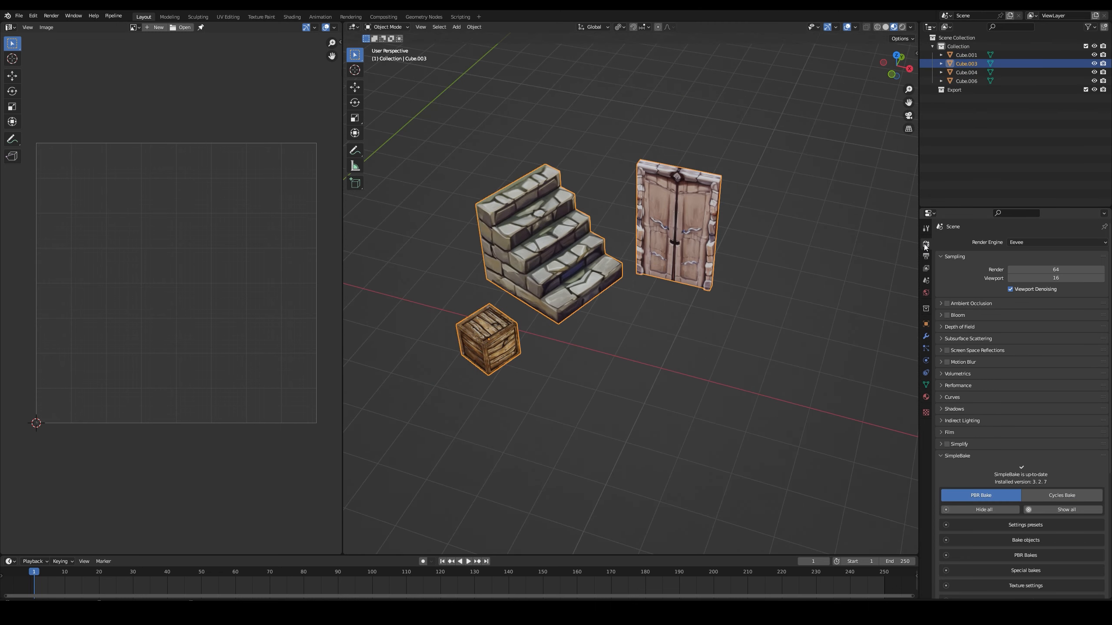
click(1057, 242)
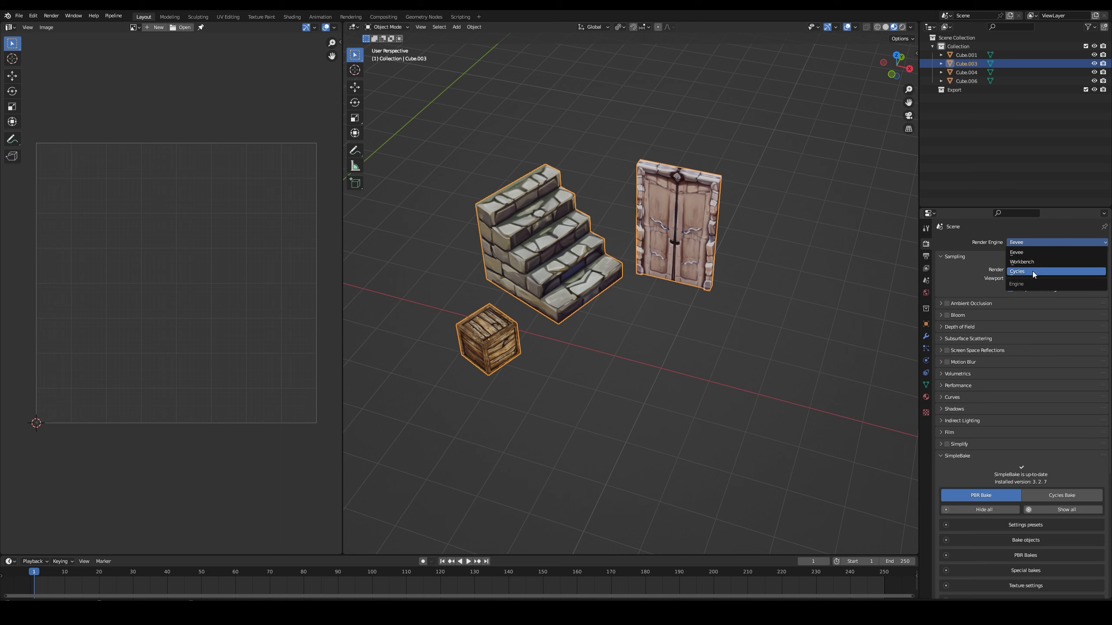
click(1030, 271)
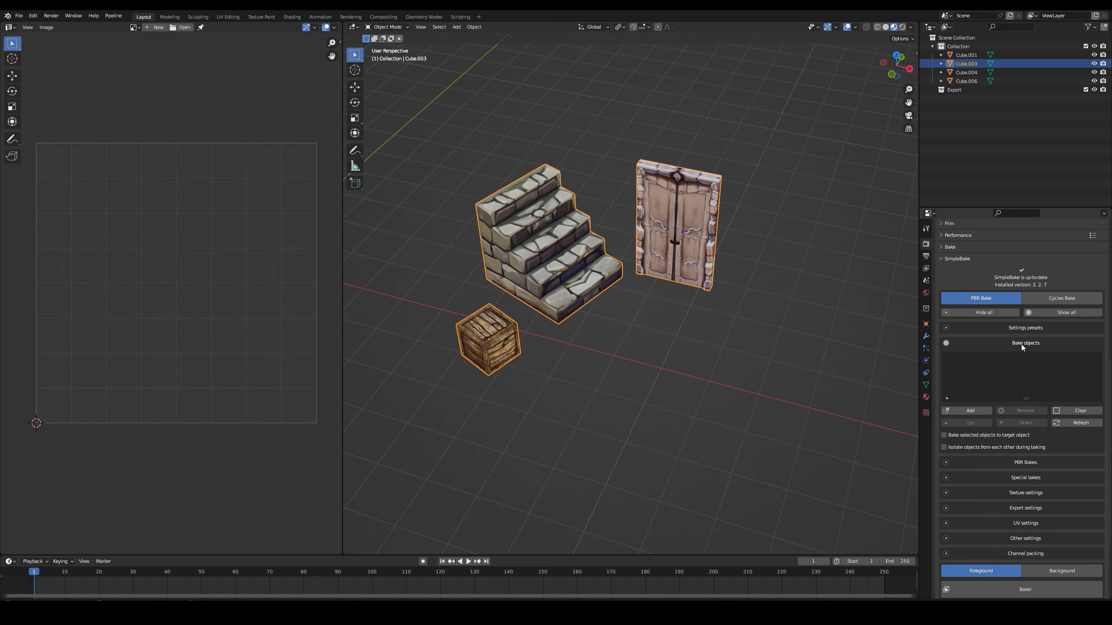
mouse_move(571, 248)
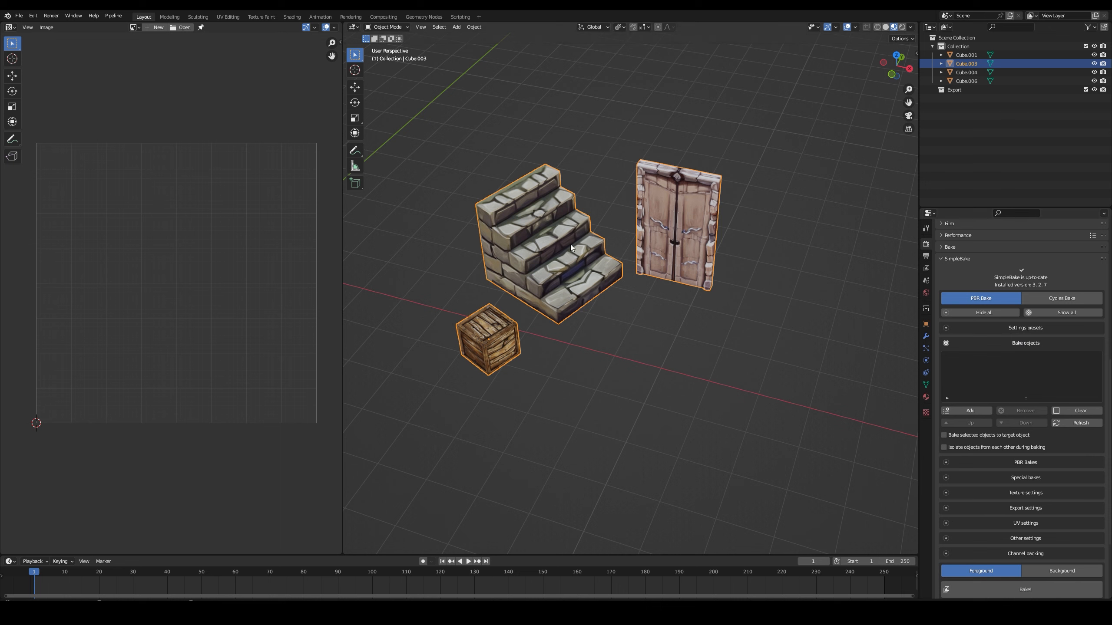
click(966, 411)
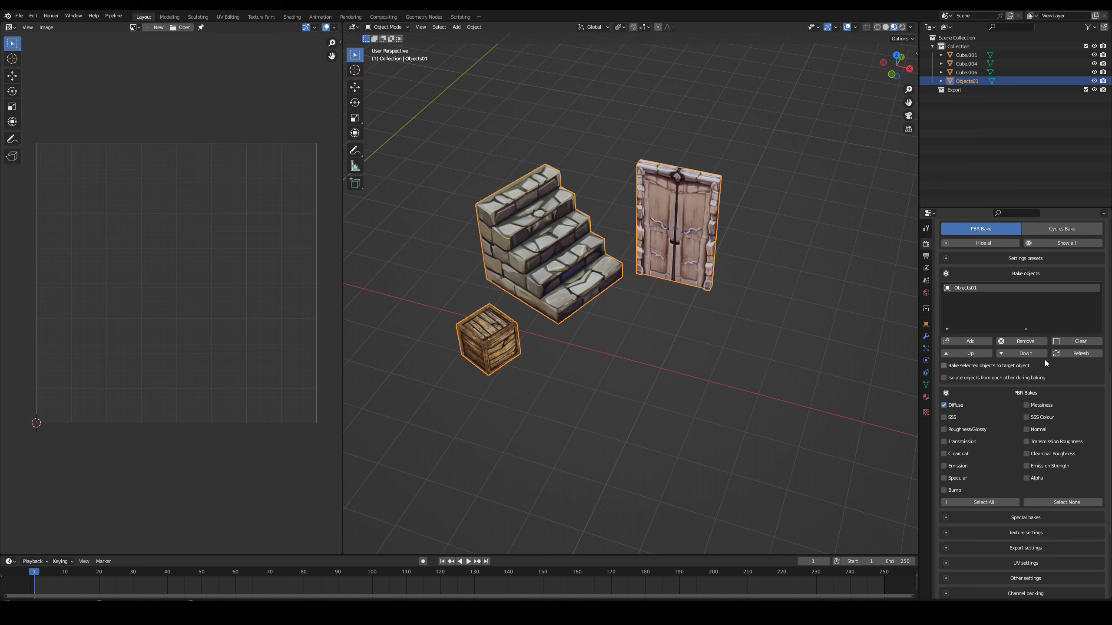
mouse_move(956, 405)
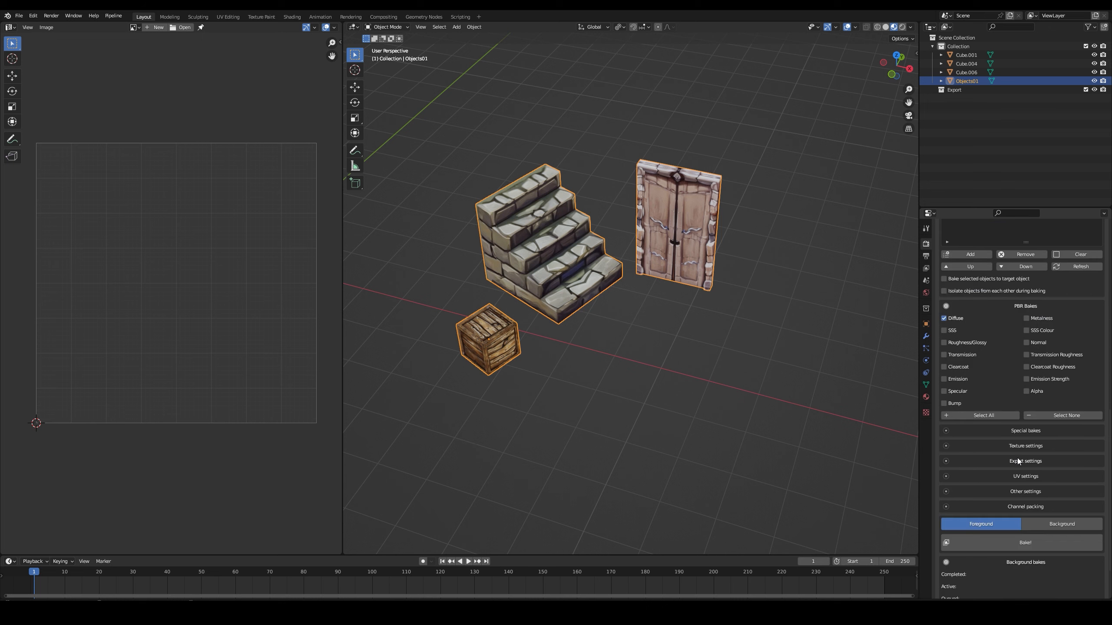
- Set the bake to prefer existing SimpleBake UV maps and start the diffuse bake
click(1024, 461)
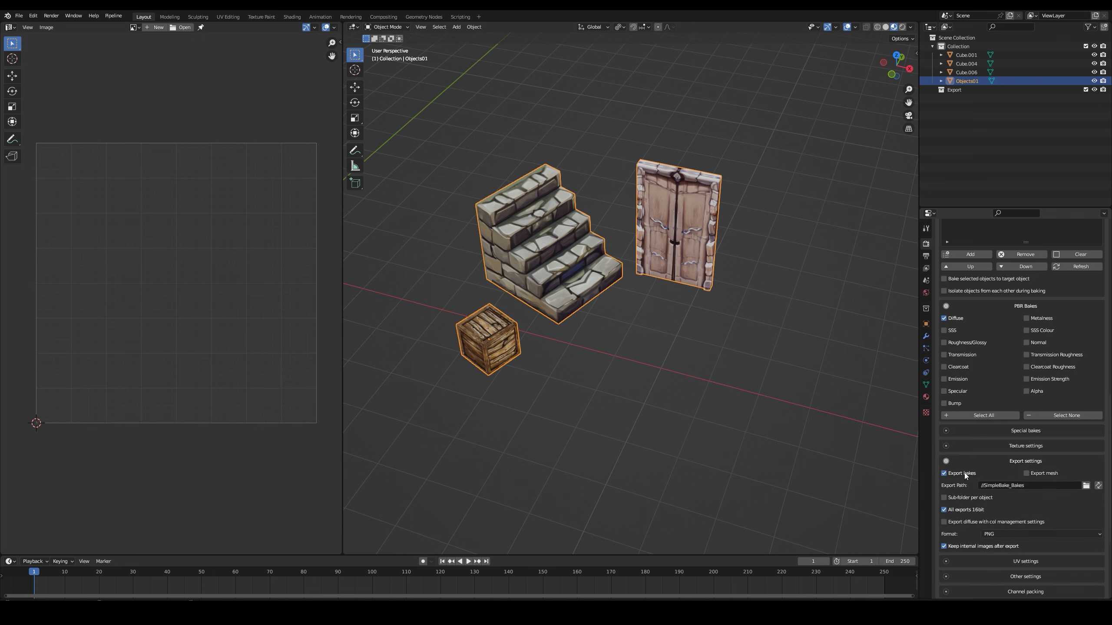
scroll(down, 3)
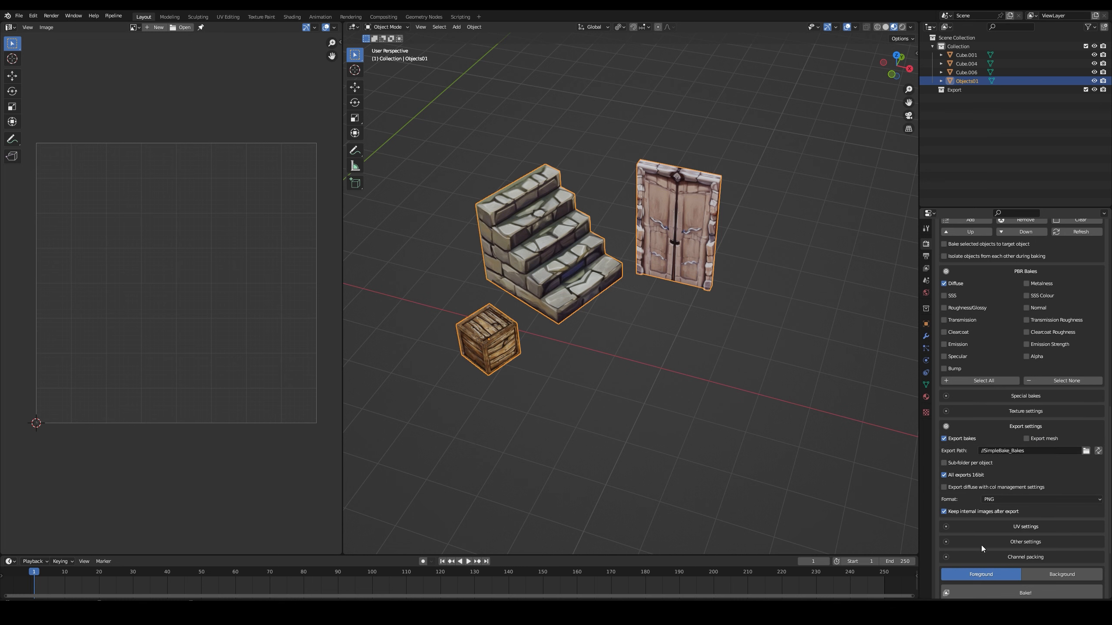
click(1041, 499)
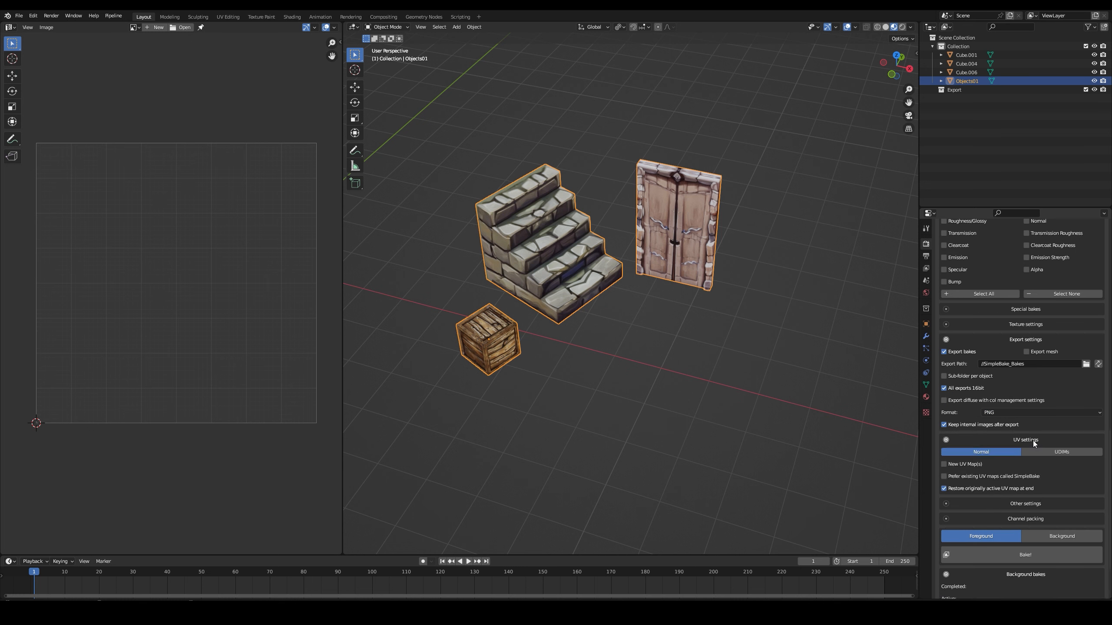
click(943, 476)
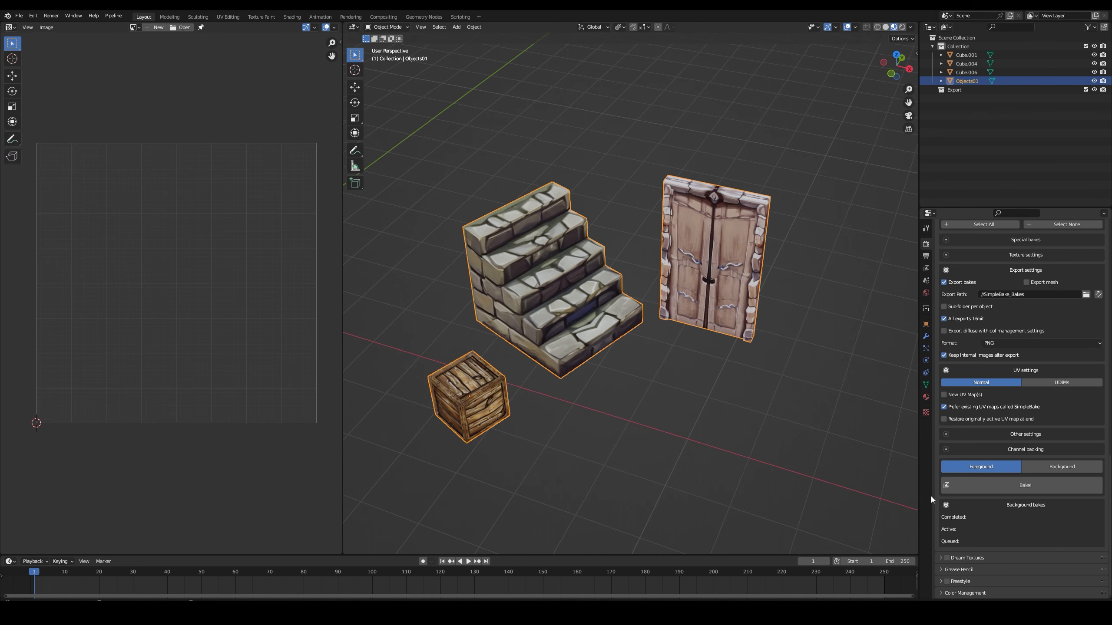
click(1022, 485)
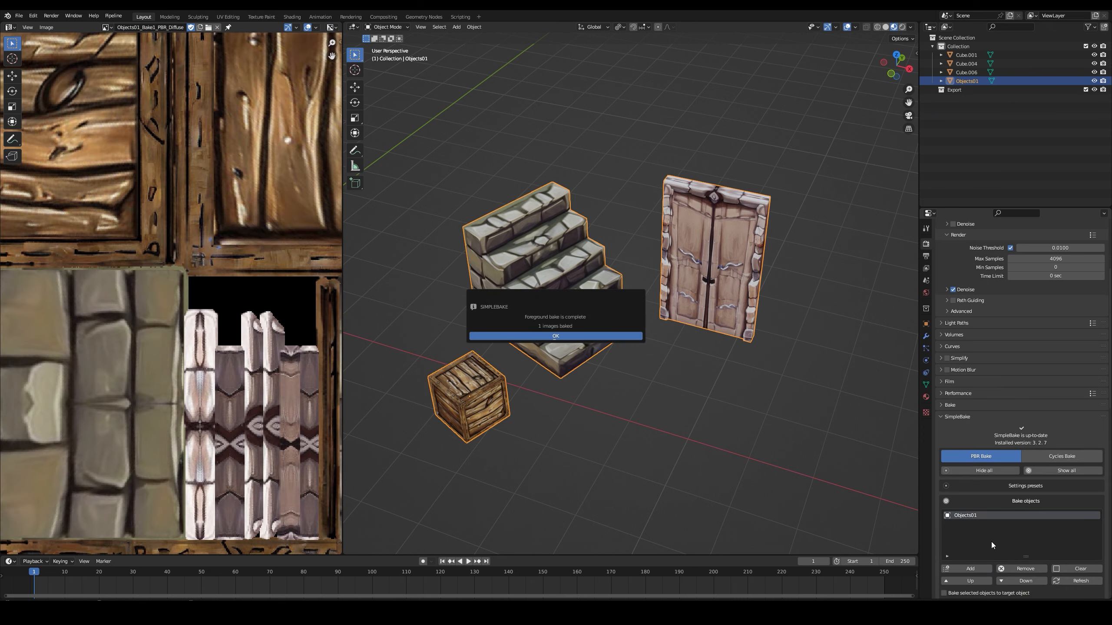
mouse_move(570, 338)
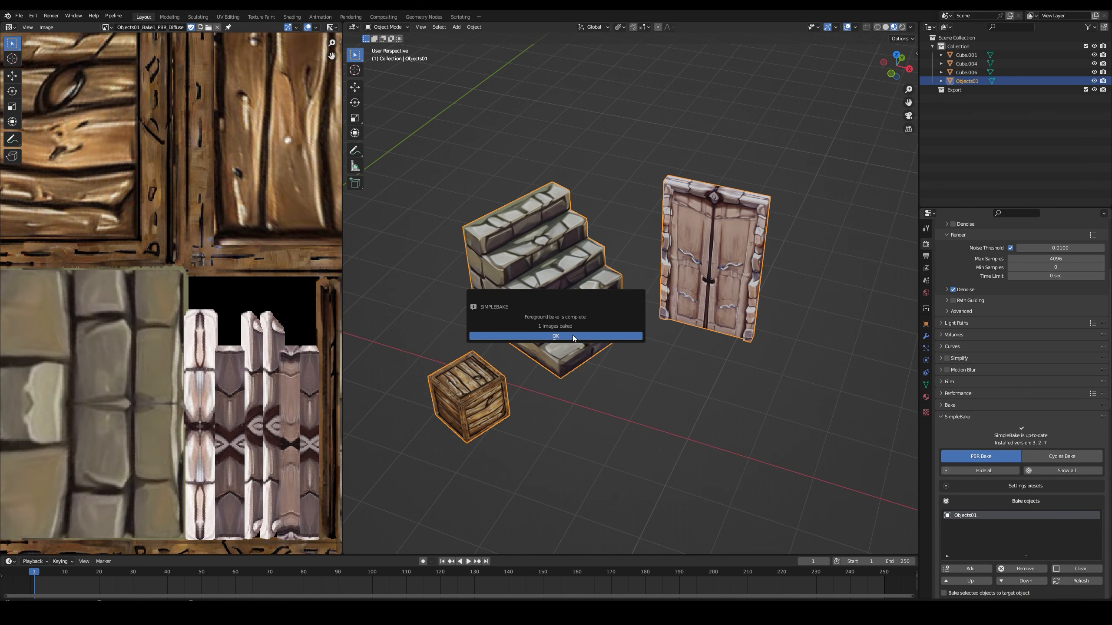
- Dismiss the bake-complete message and delete the Objects01 copy
click(556, 336)
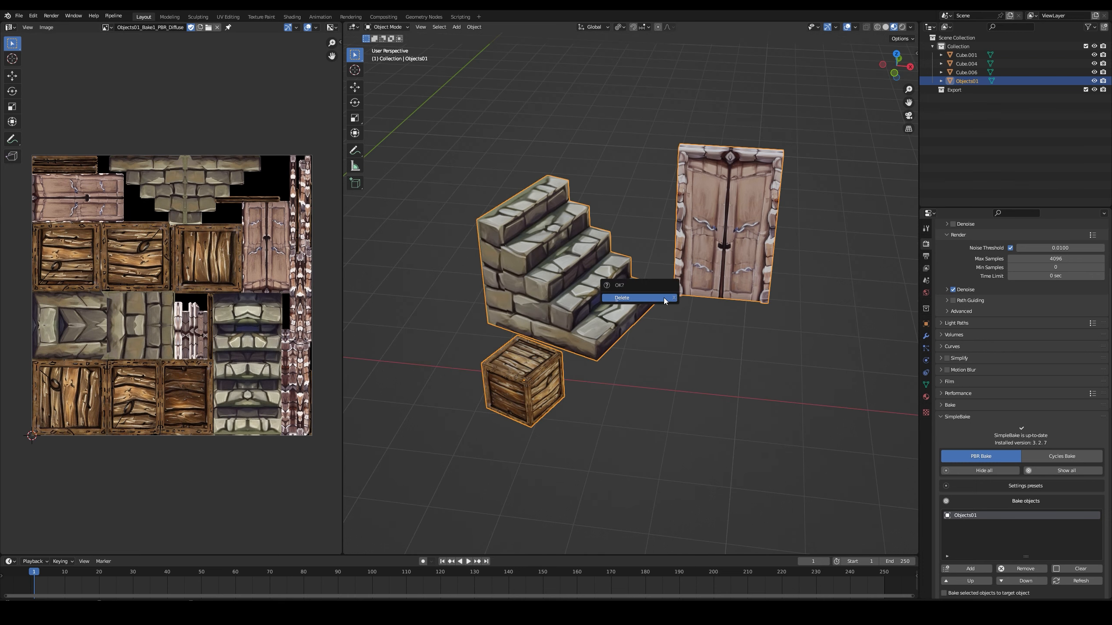
click(622, 297)
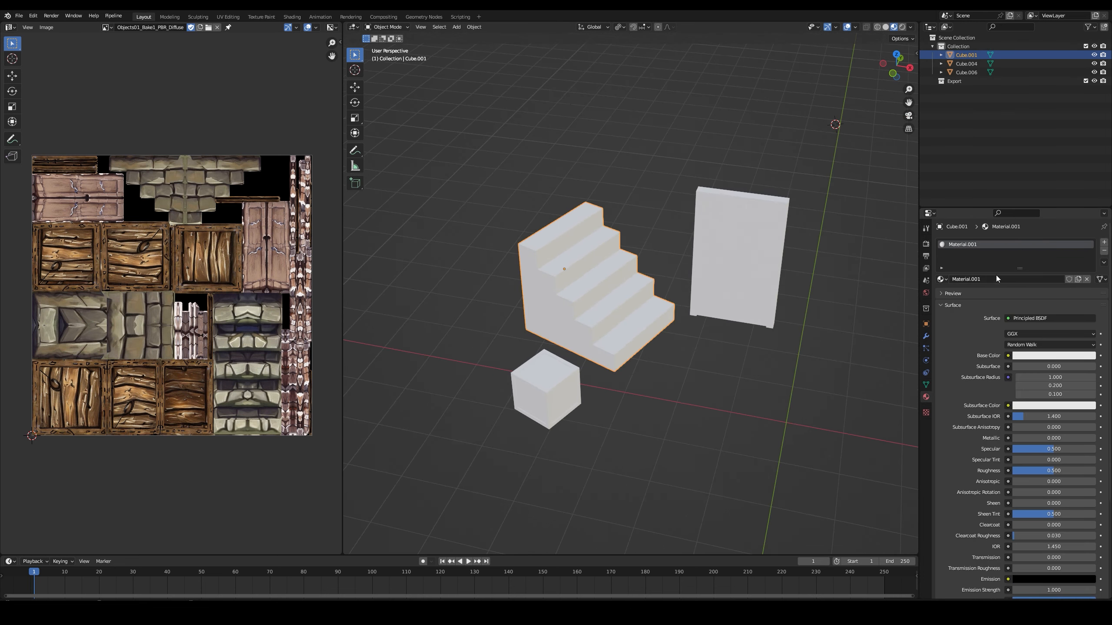
- Rename the stairs' material Objects01 and copy it to the selected door and crate
double_click(962, 245)
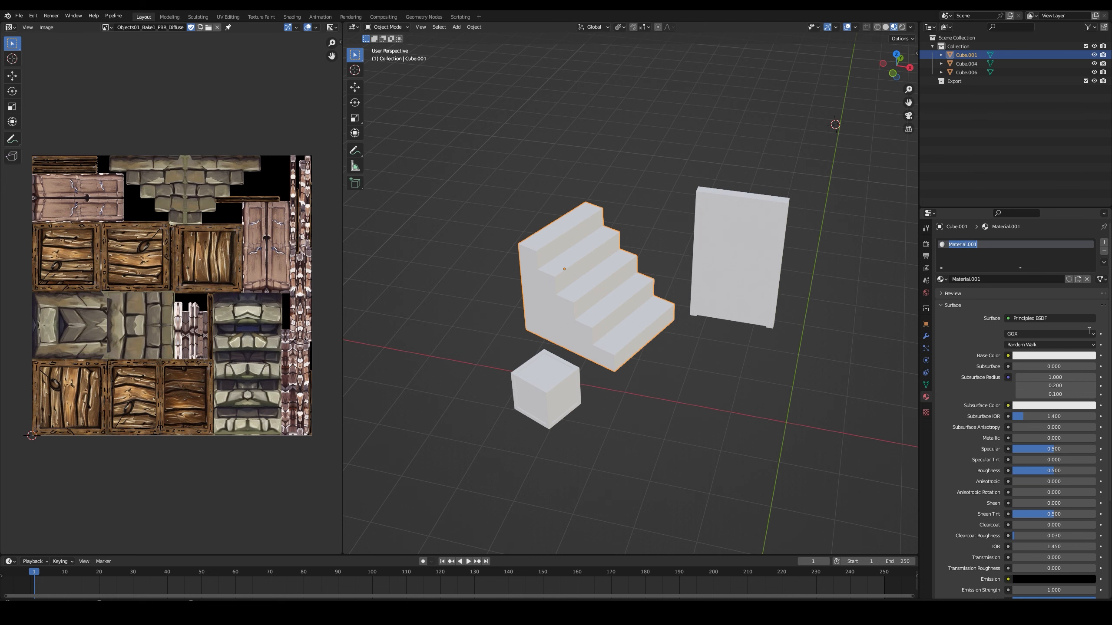
text(Objects01)
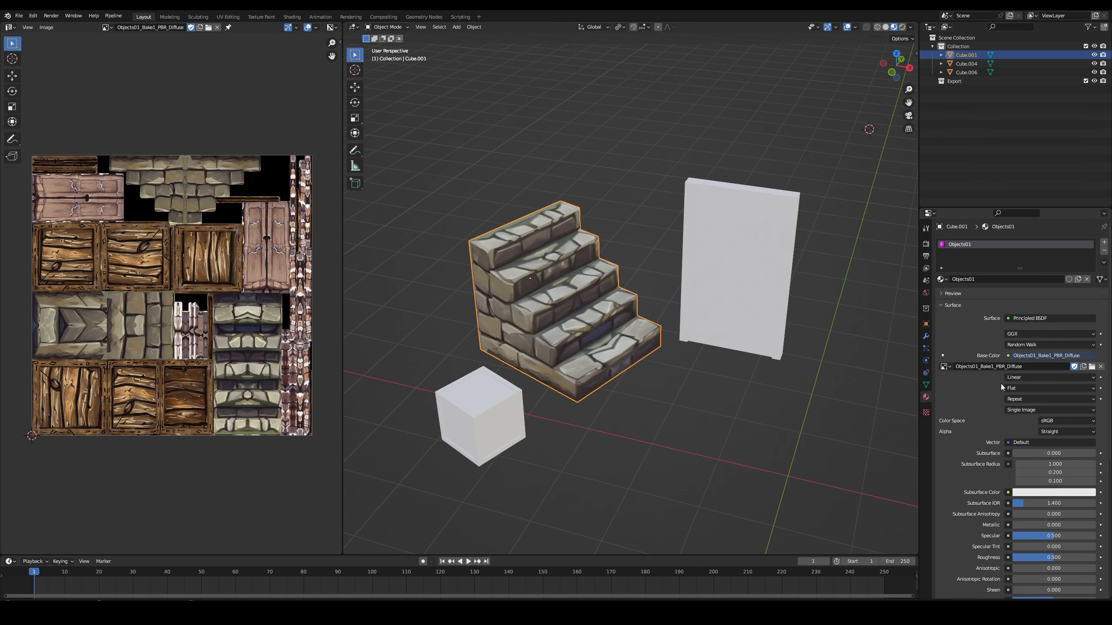
click(728, 289)
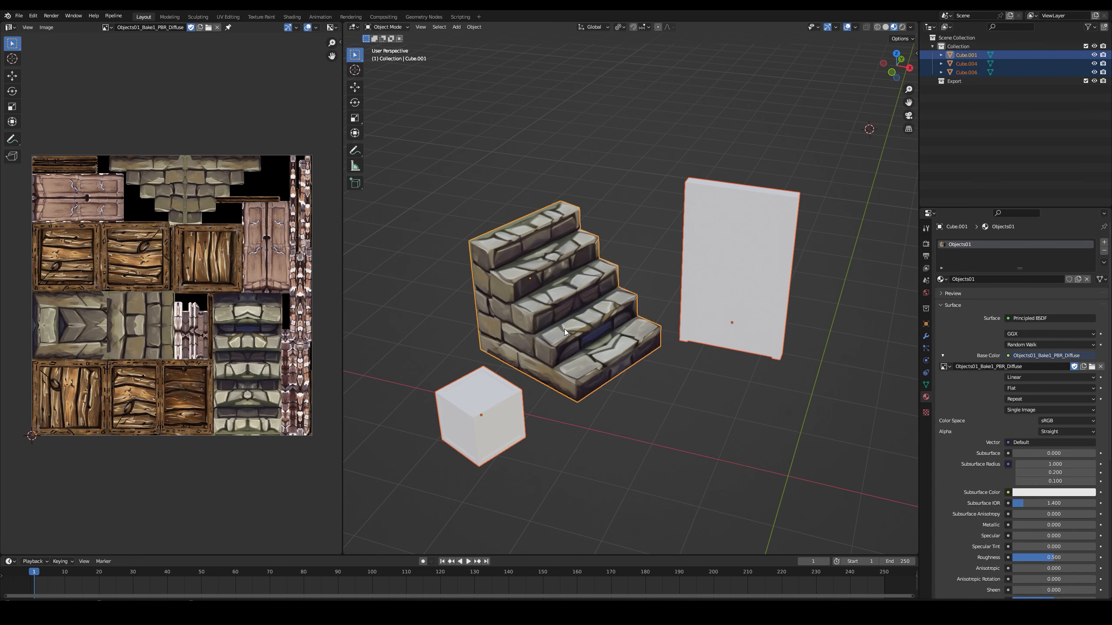
click(1103, 262)
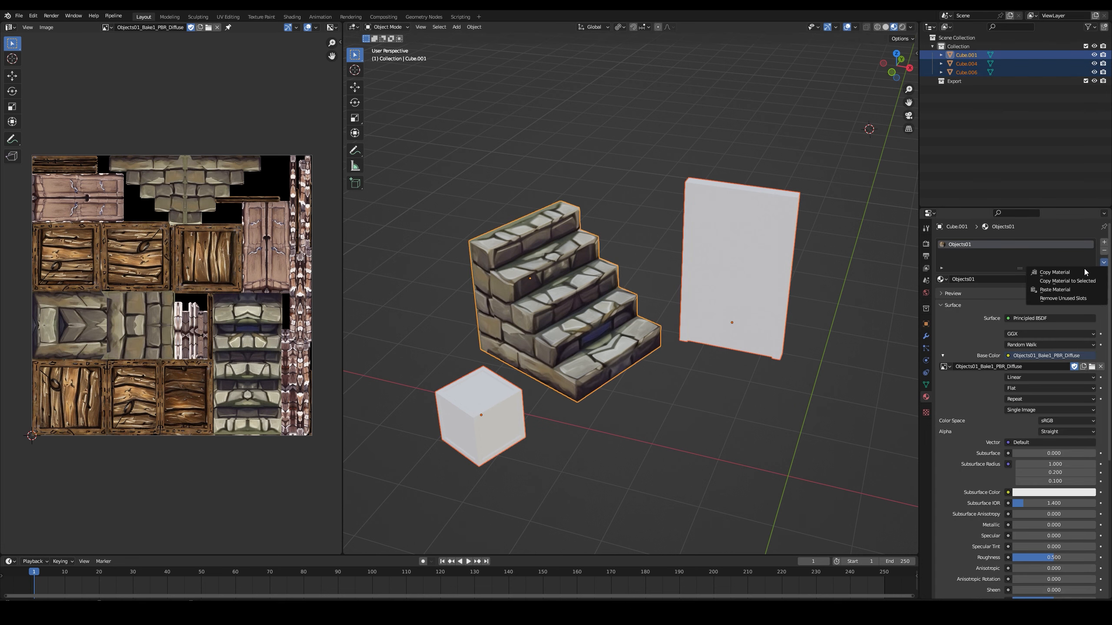
click(1054, 290)
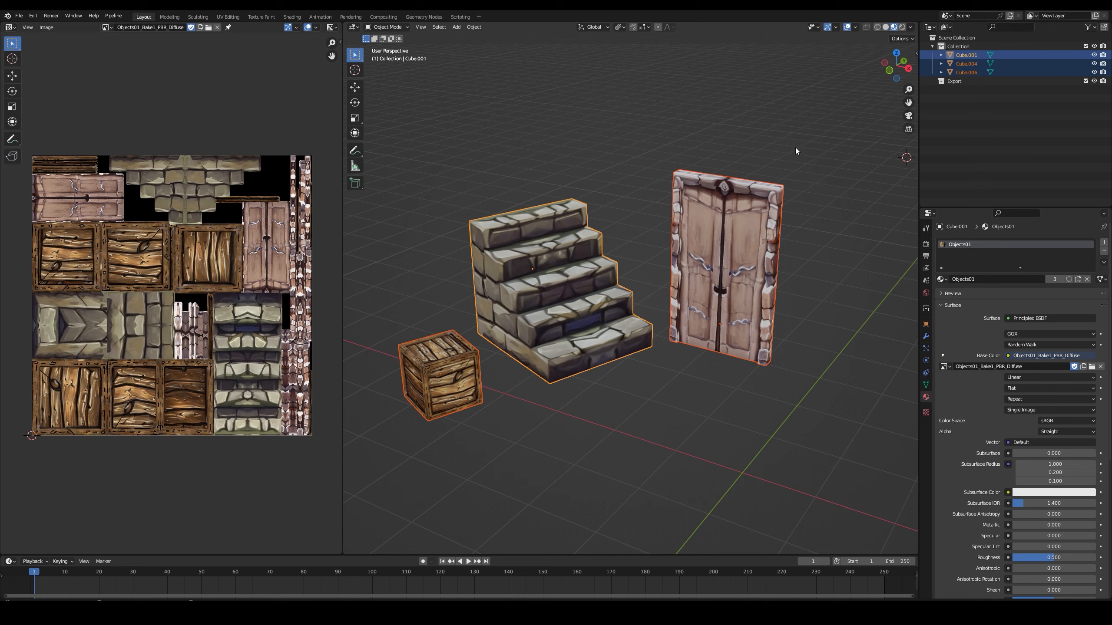